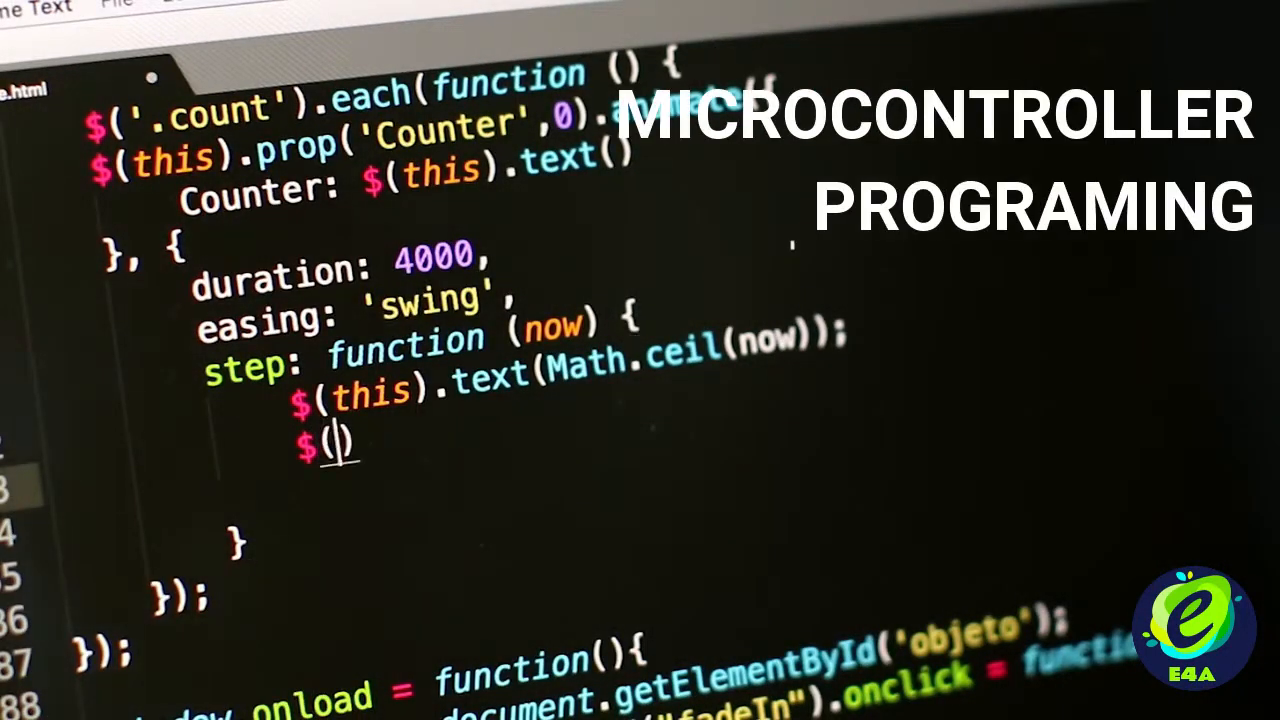
{"action": "type", "text": "this"}
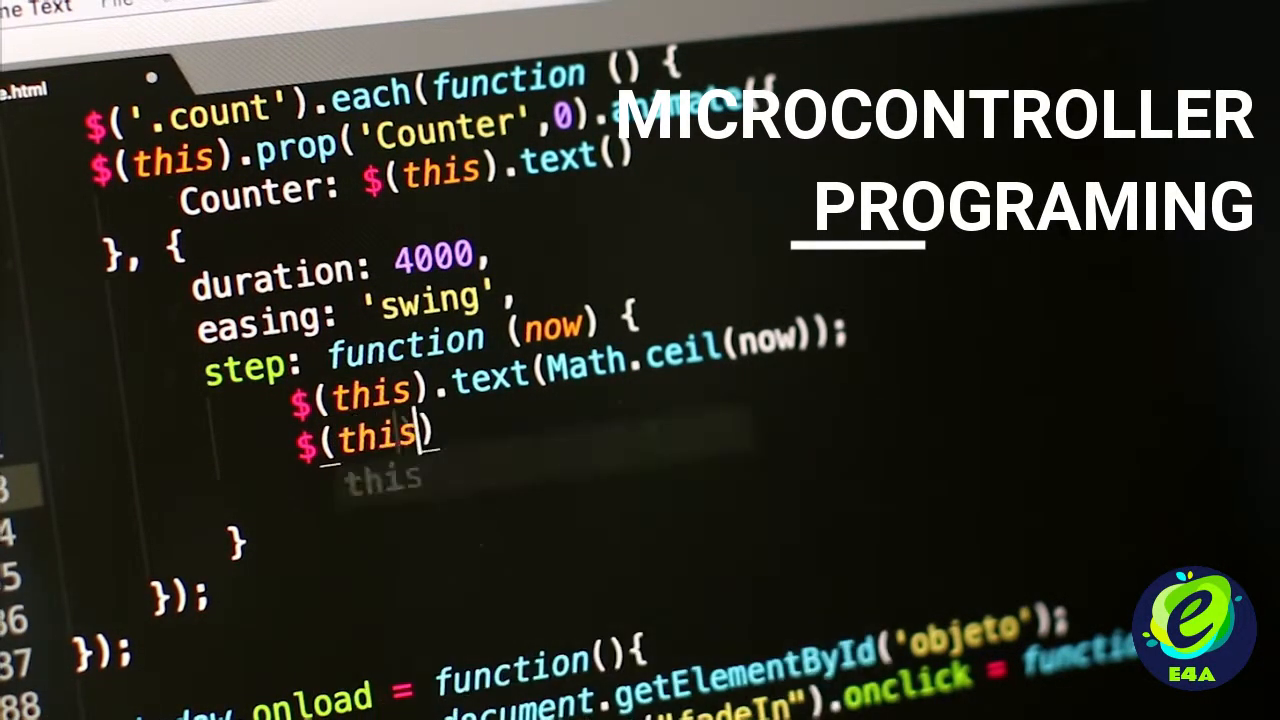